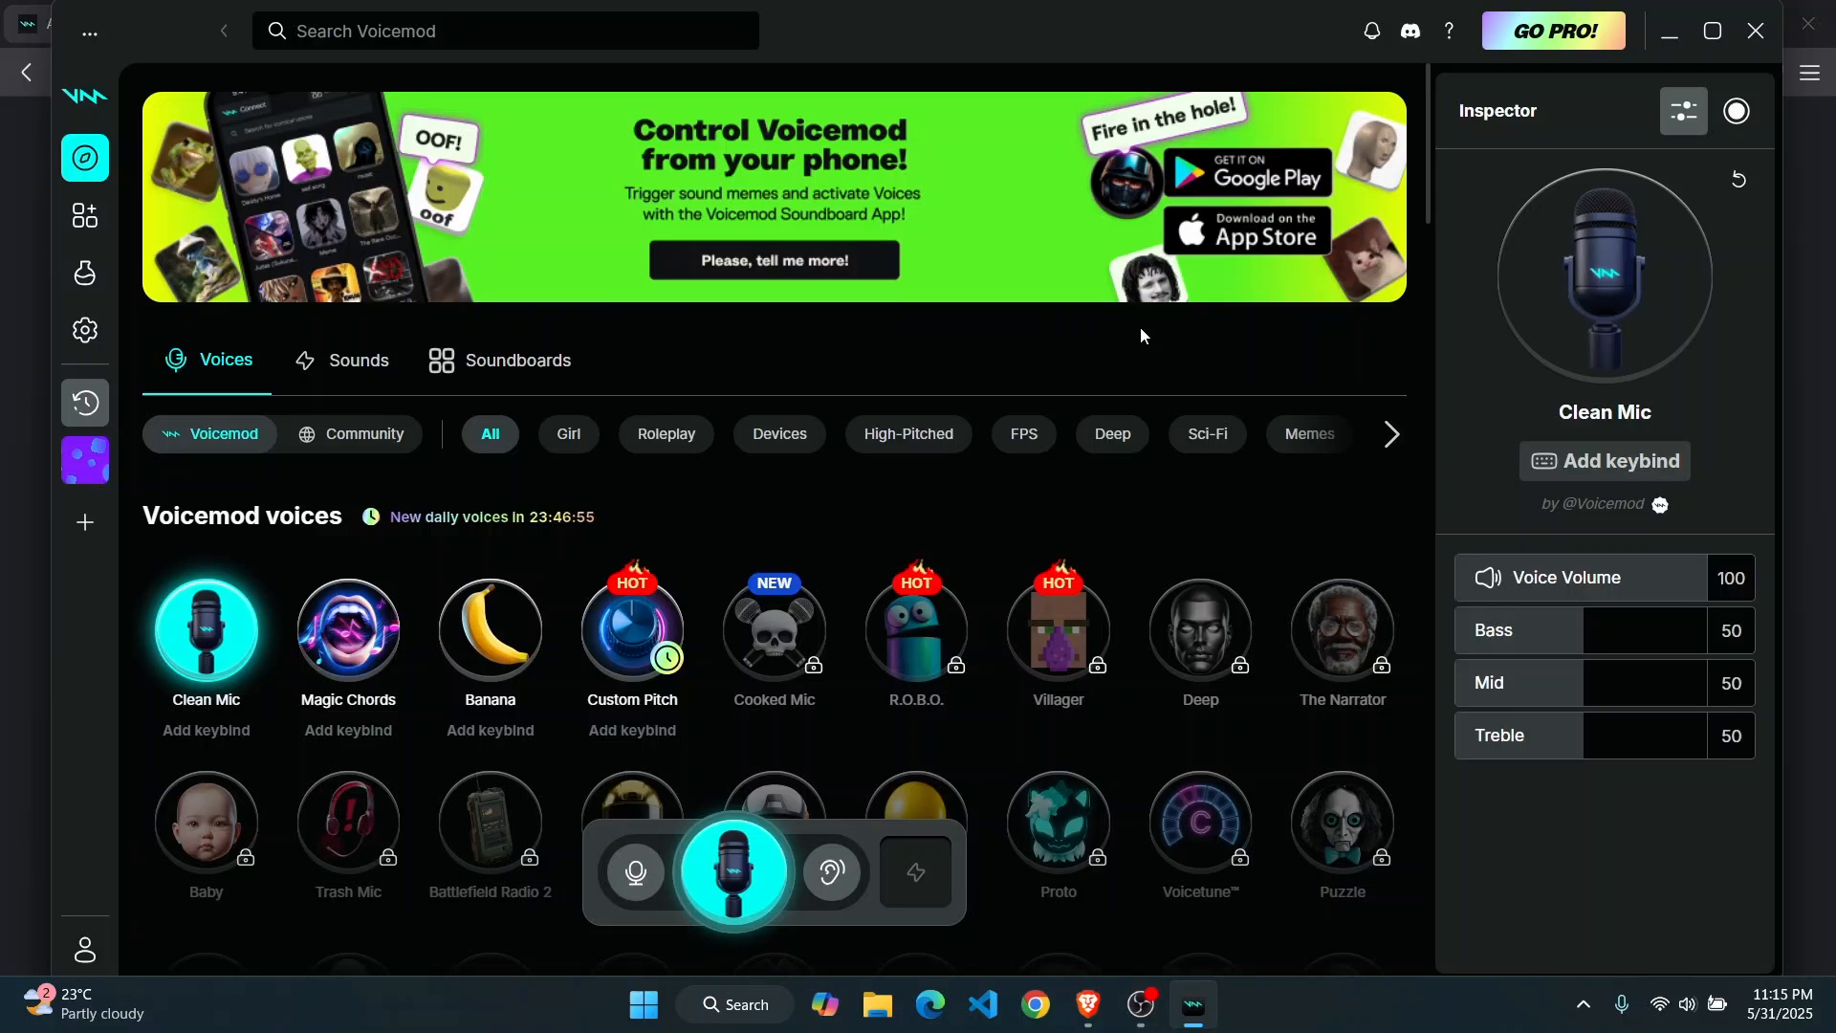
pyautogui.moveTo(1328, 417)
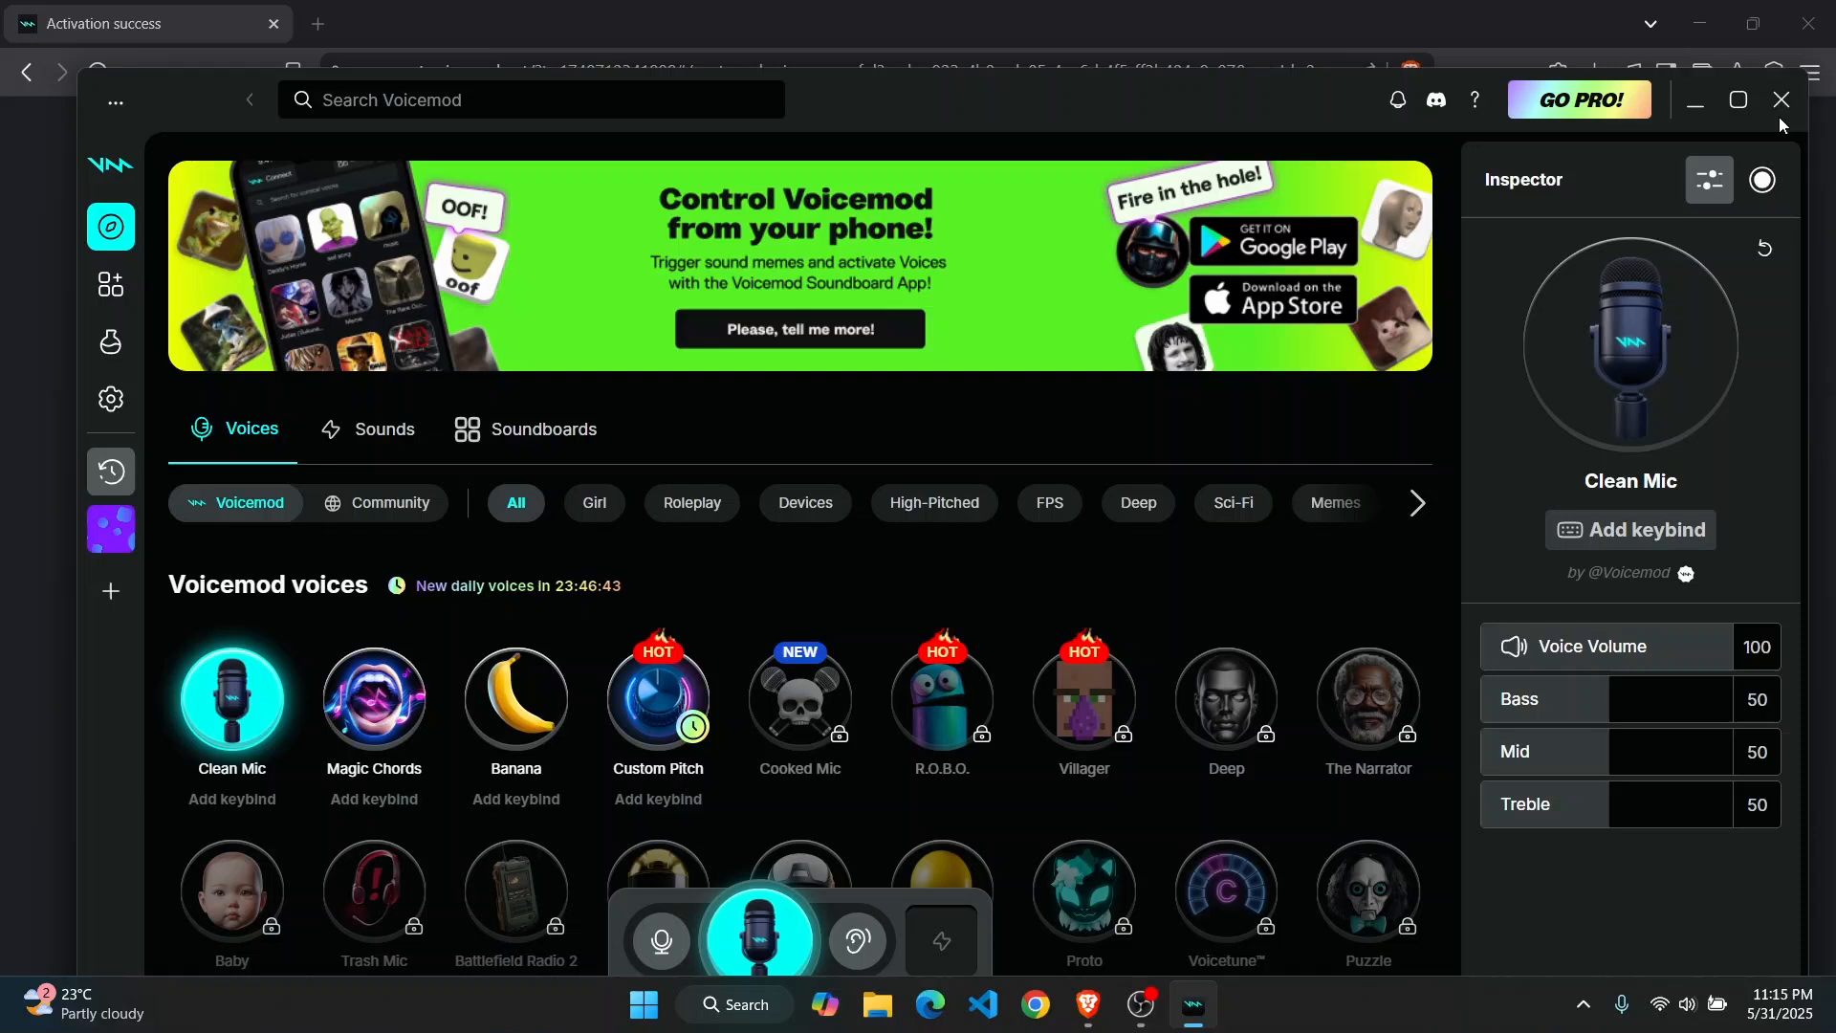
# Step: Close the Voicemod window and the browser's login-success page, leaving the desktop
pyautogui.click(1779, 99)
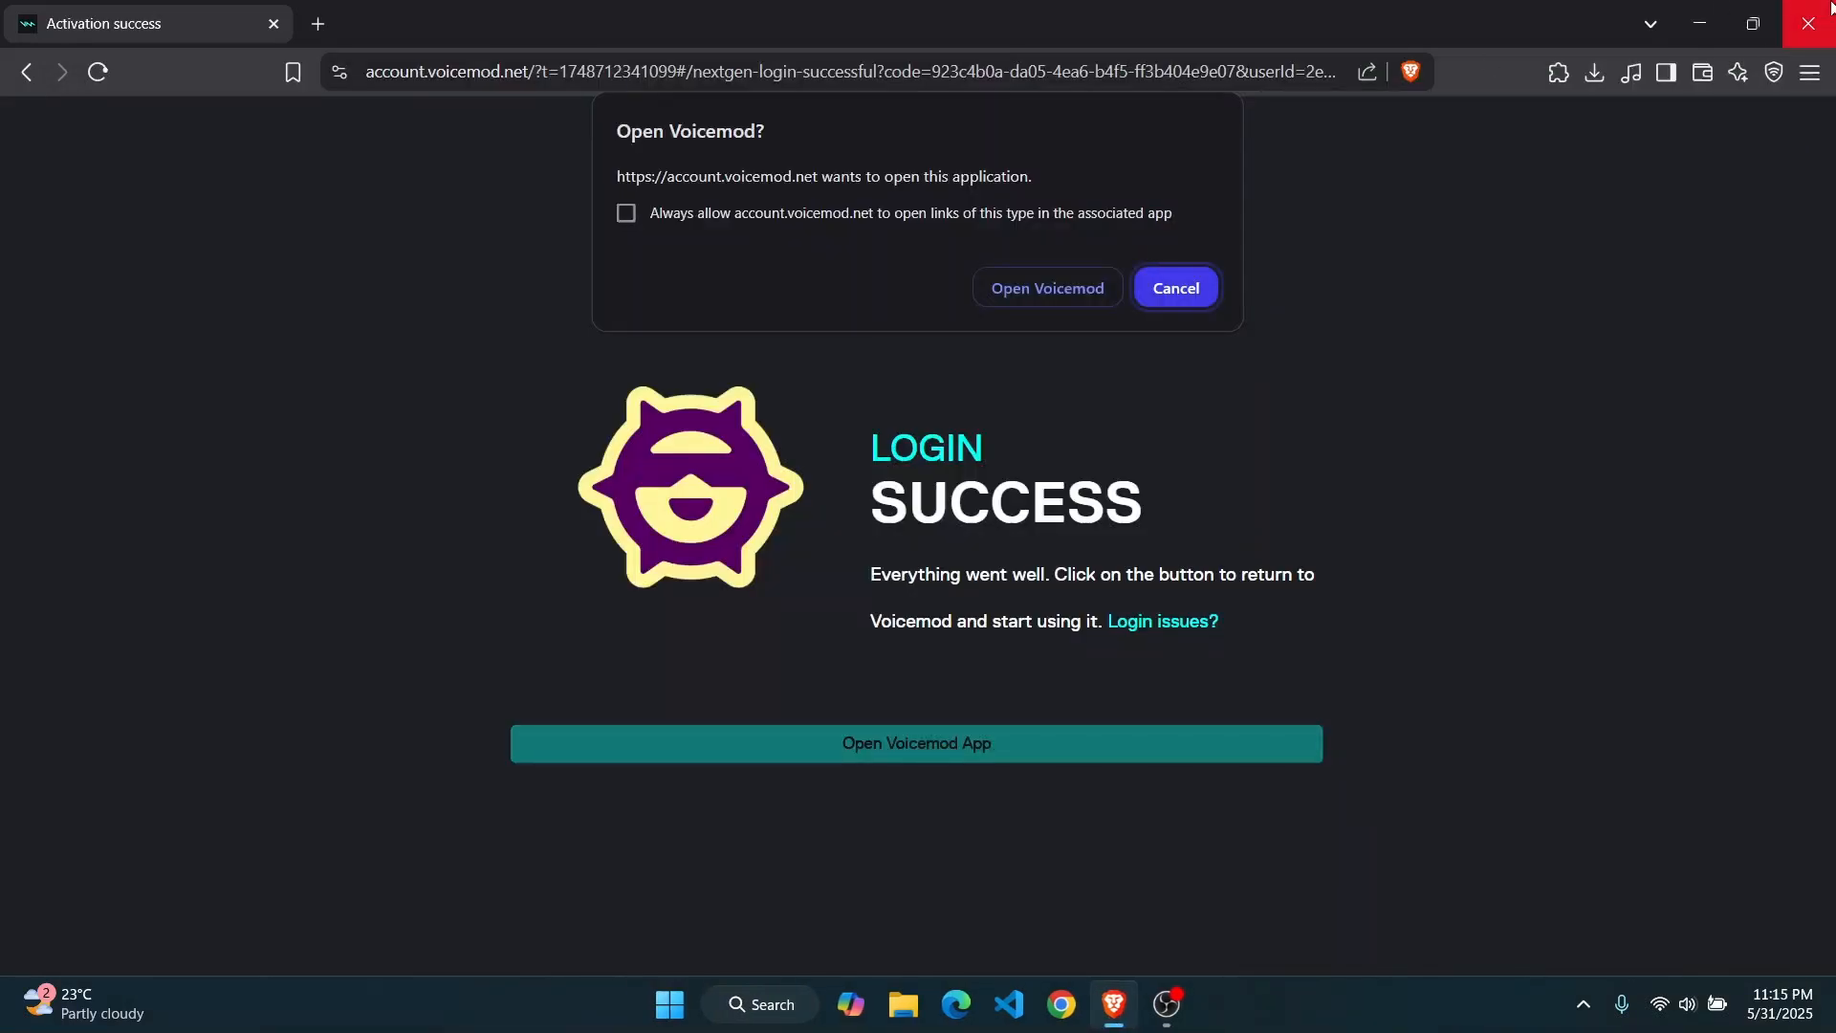
pyautogui.click(1814, 23)
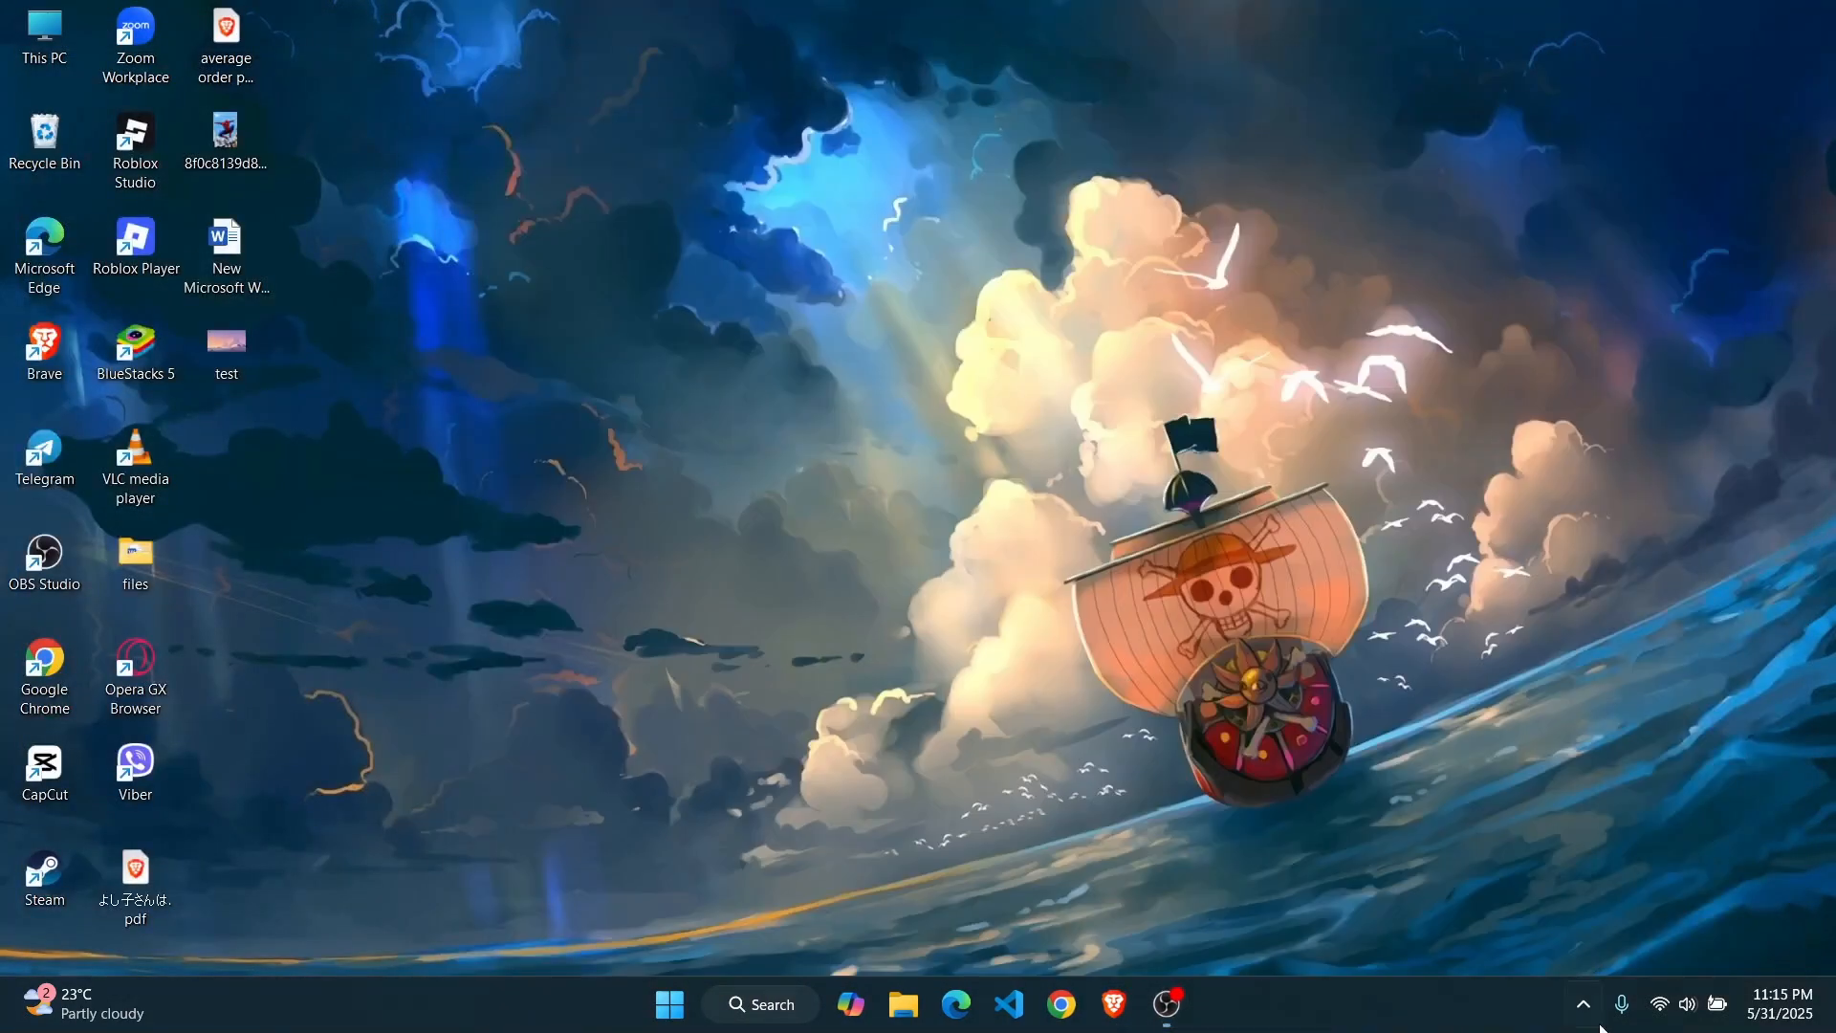
pyautogui.moveTo(1582, 1004)
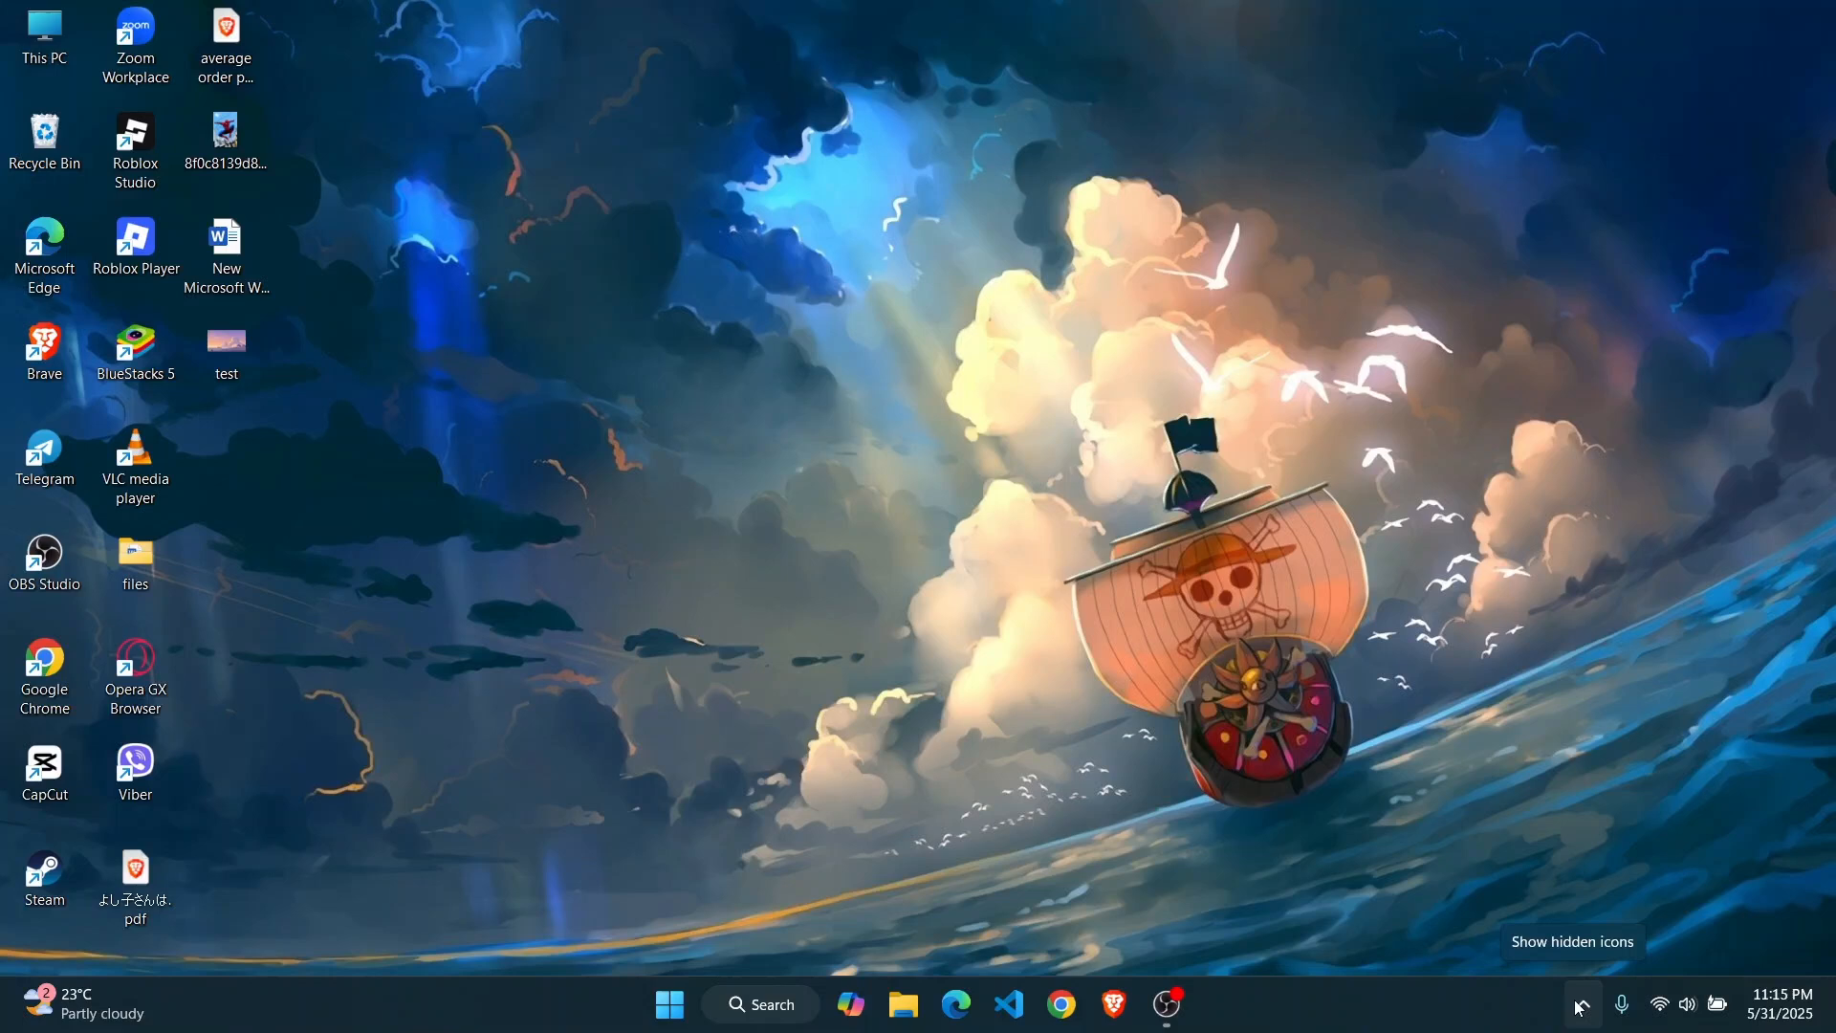
# Step: Reveal the tray's hidden icons and bring up Voicemod's background-app menu to quit it
pyautogui.click(1580, 1004)
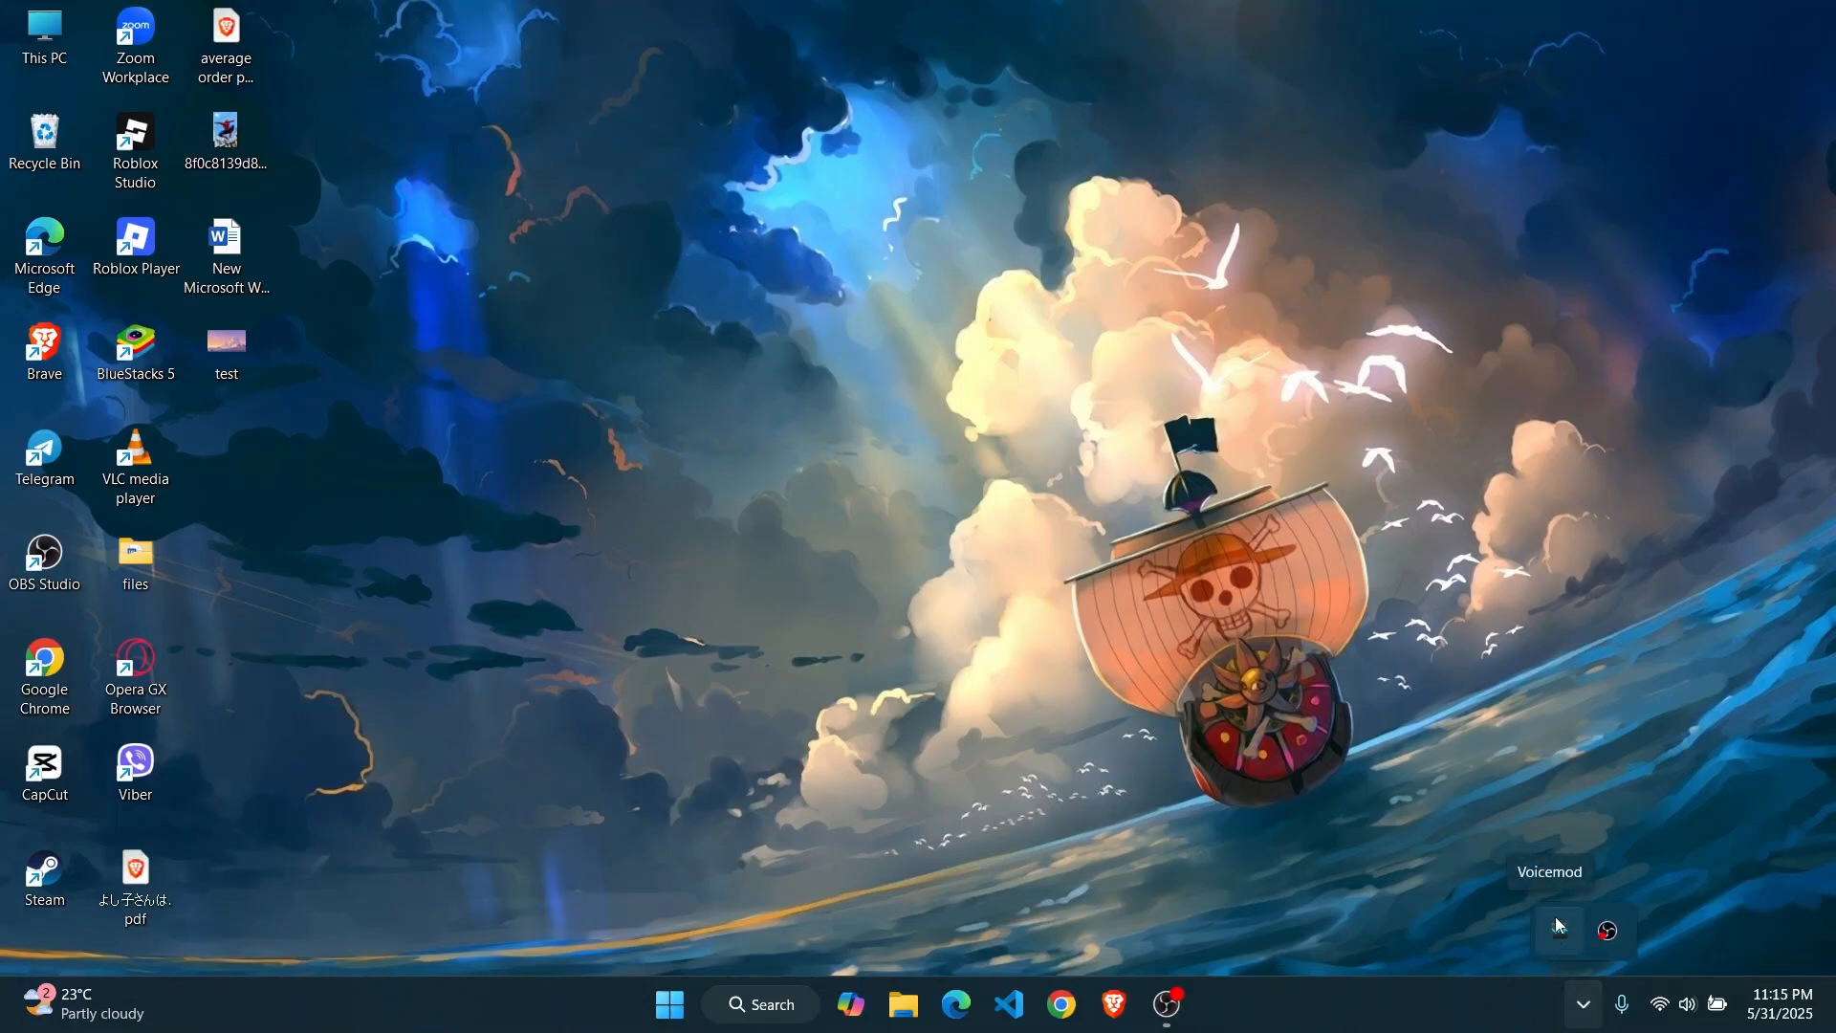
pyautogui.rightClick(1605, 929)
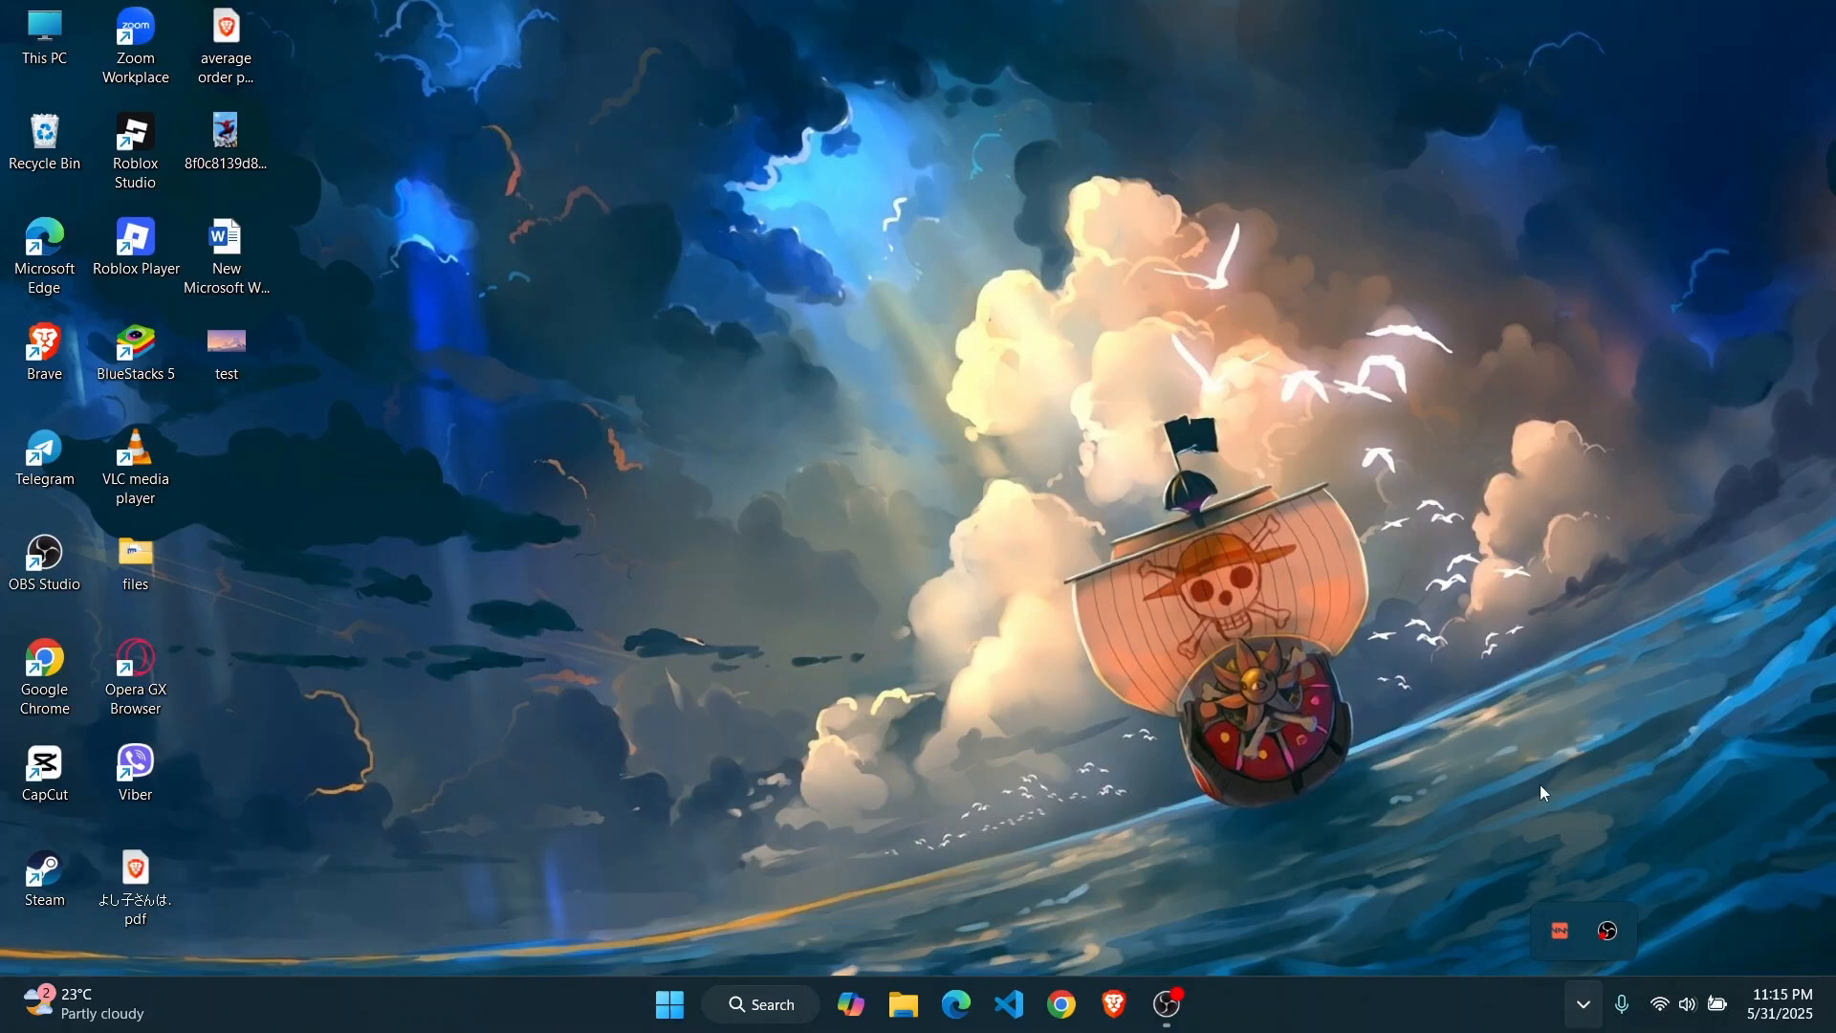
pyautogui.moveTo(1628, 803)
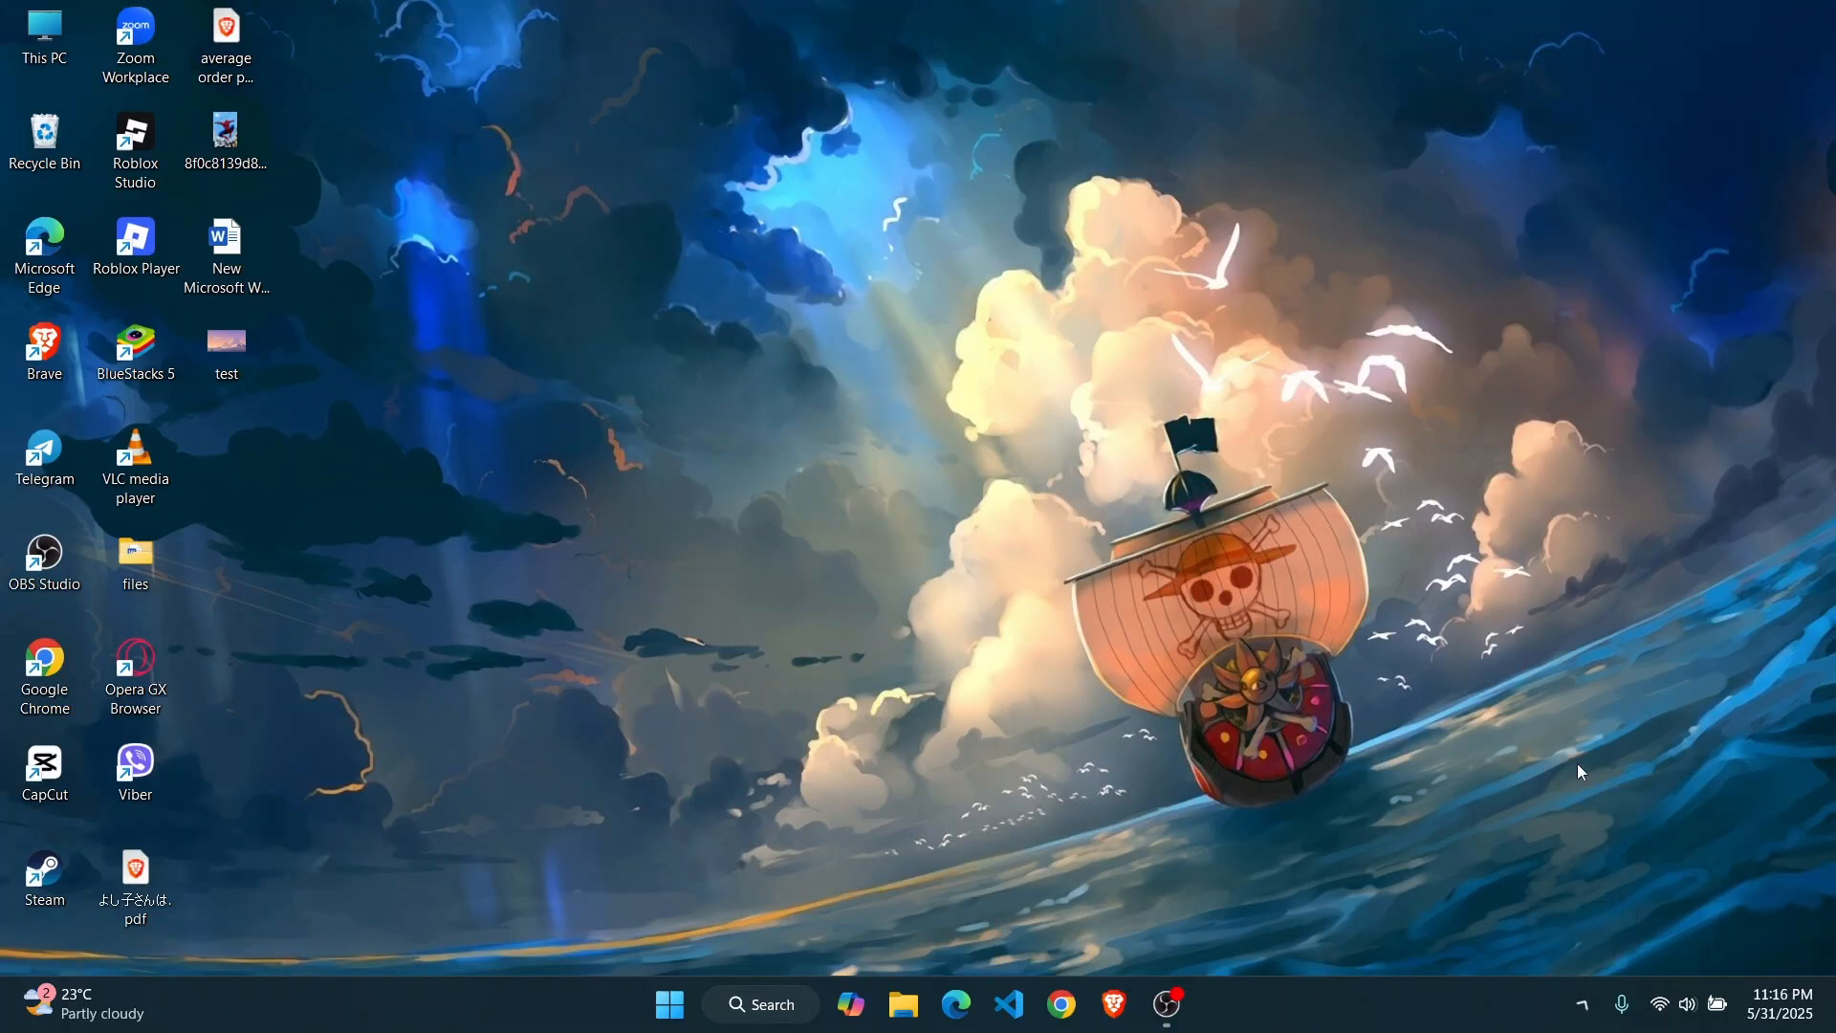
pyautogui.moveTo(1167, 850)
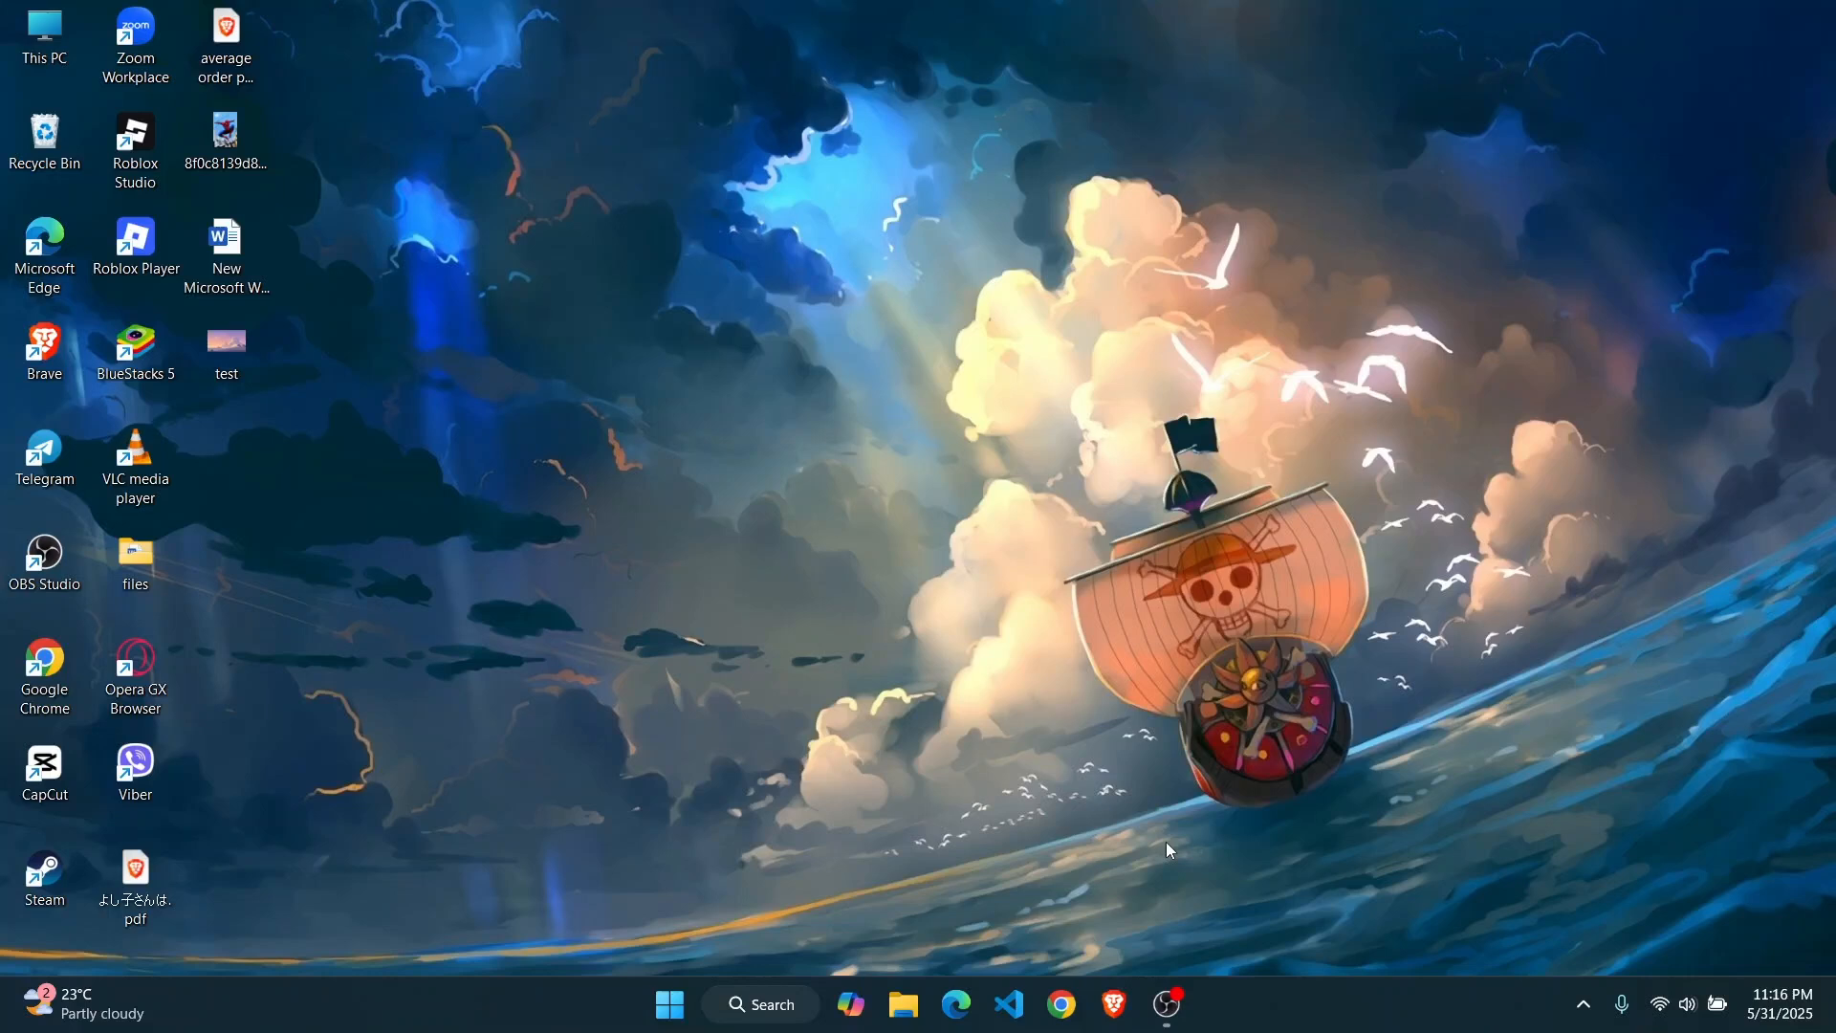
pyautogui.moveTo(599, 918)
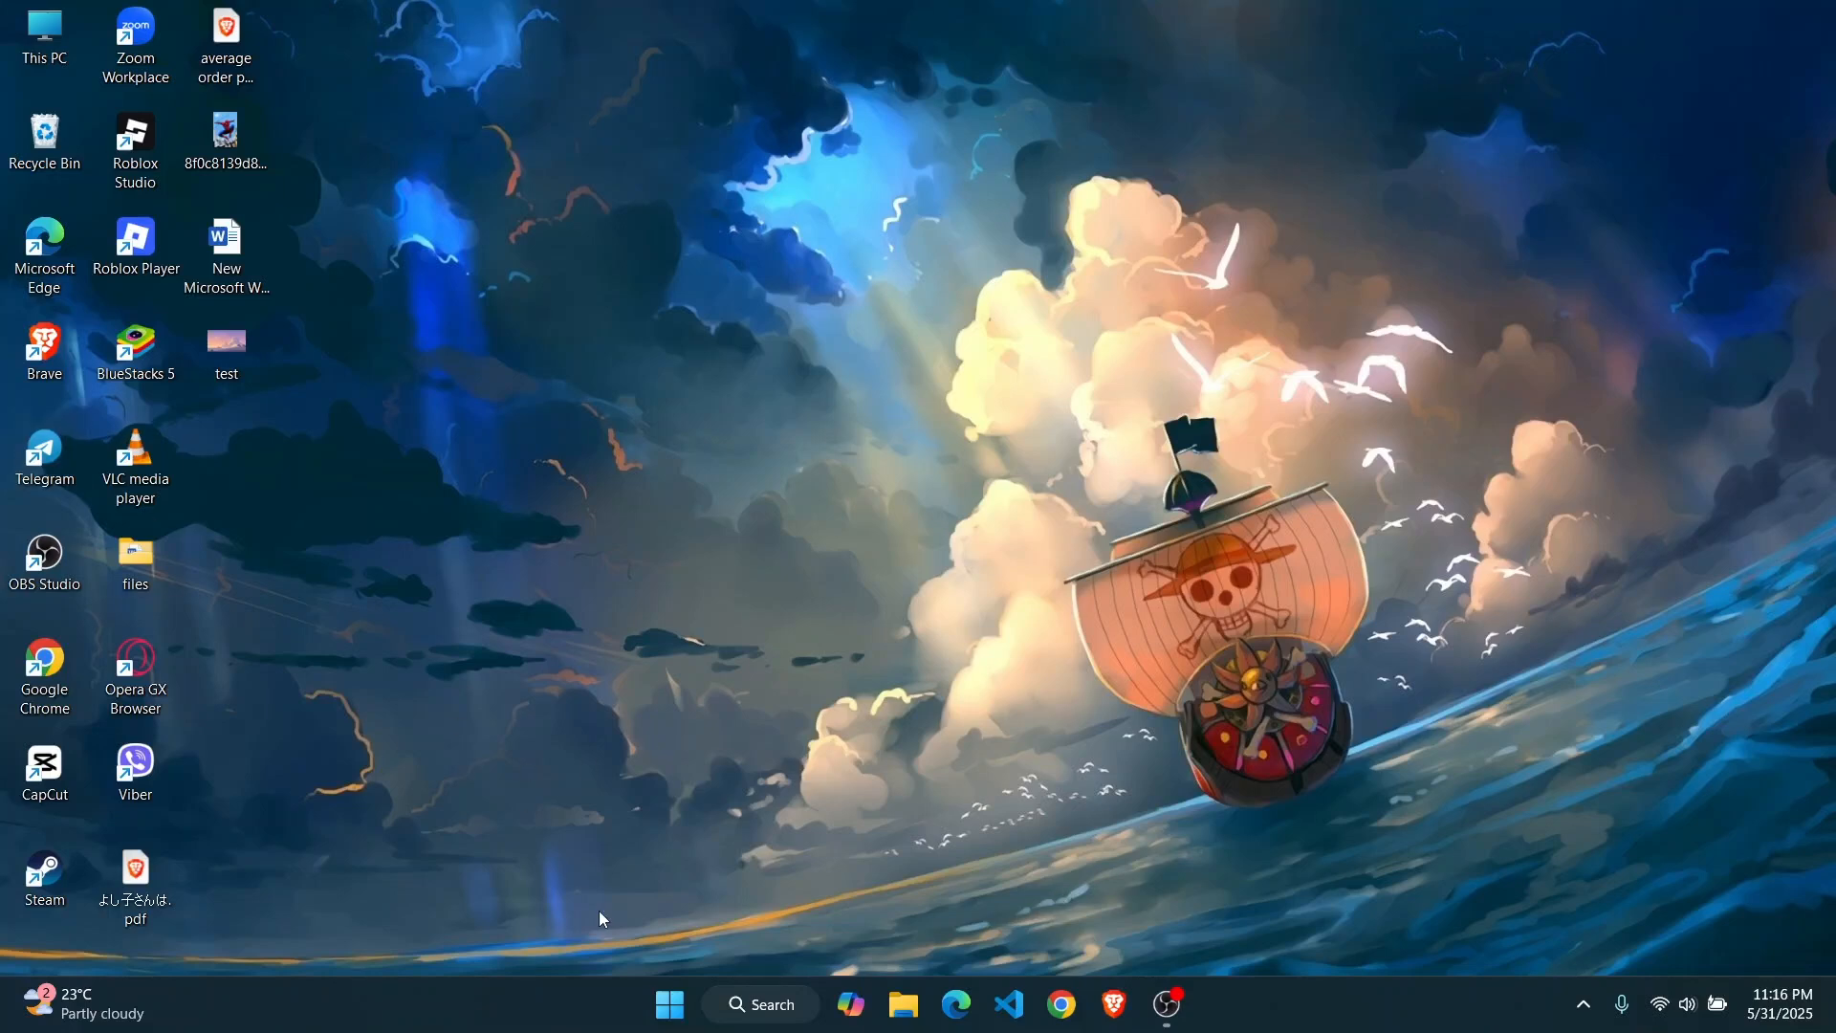
# Step: Launch Control Panel, view by Category, and go to Programs' installed-programs list
pyautogui.click(760, 1004)
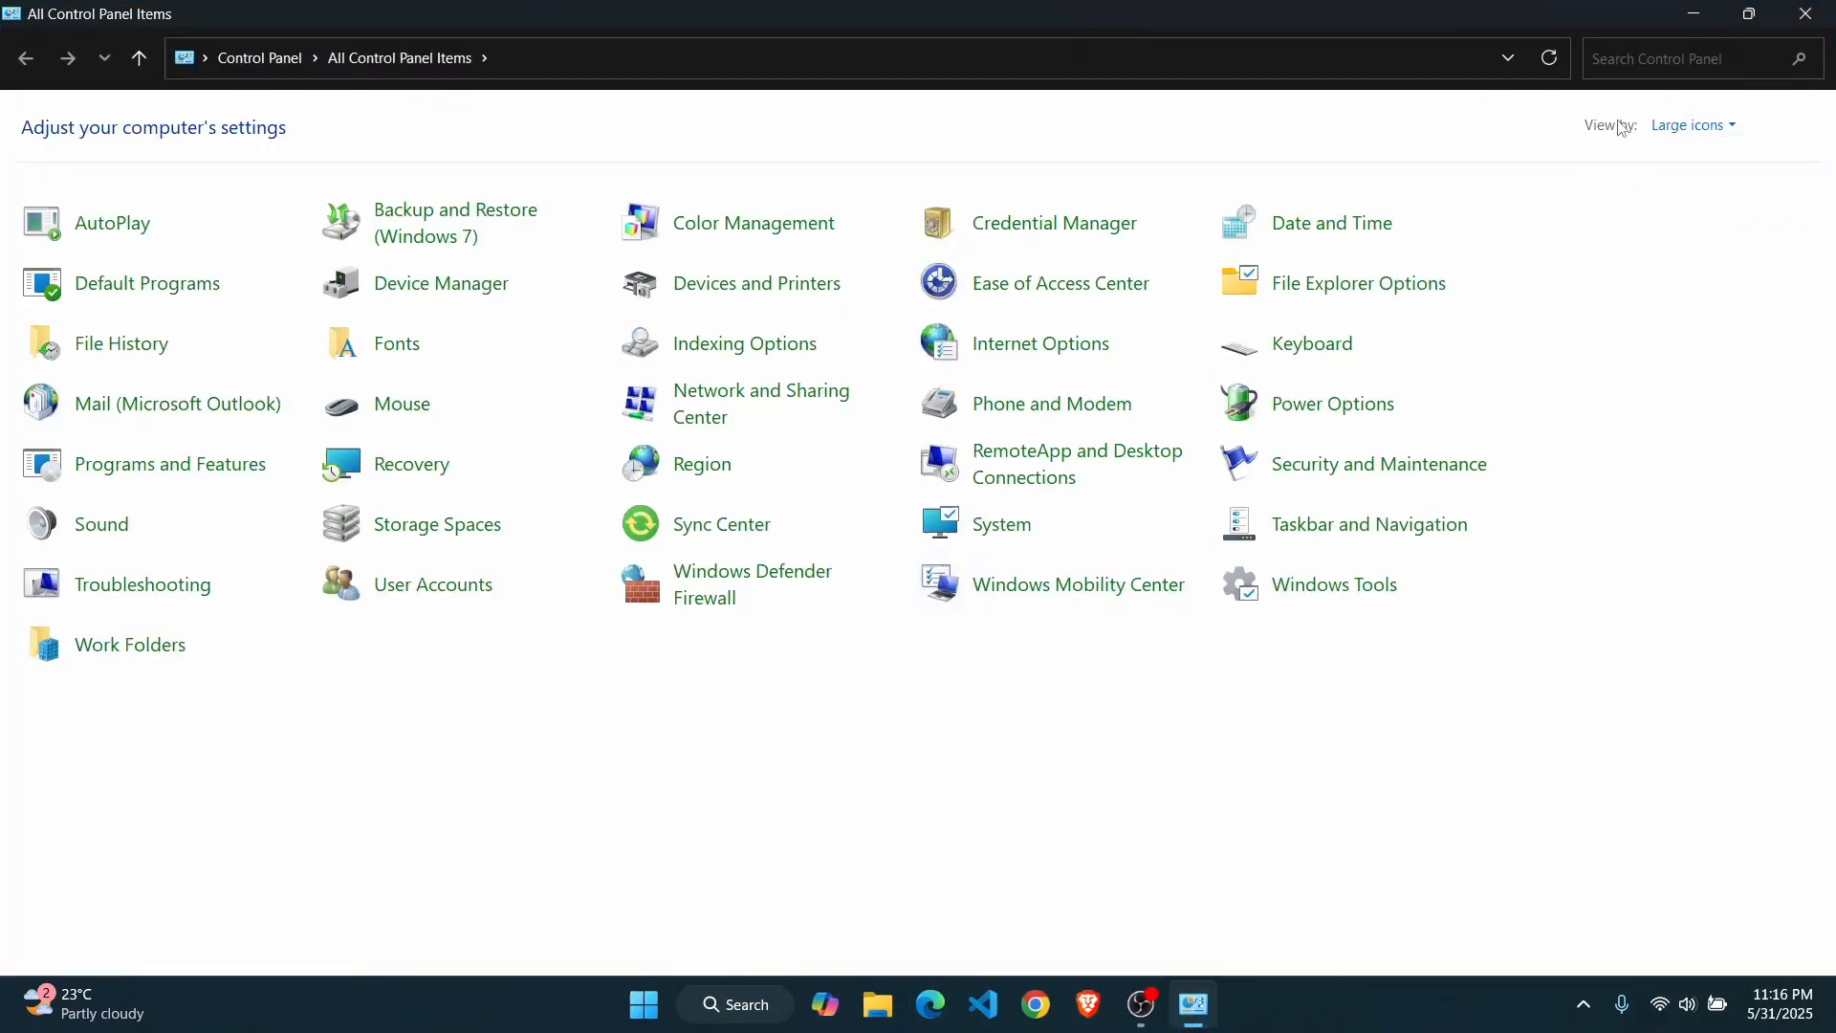
pyautogui.click(1691, 126)
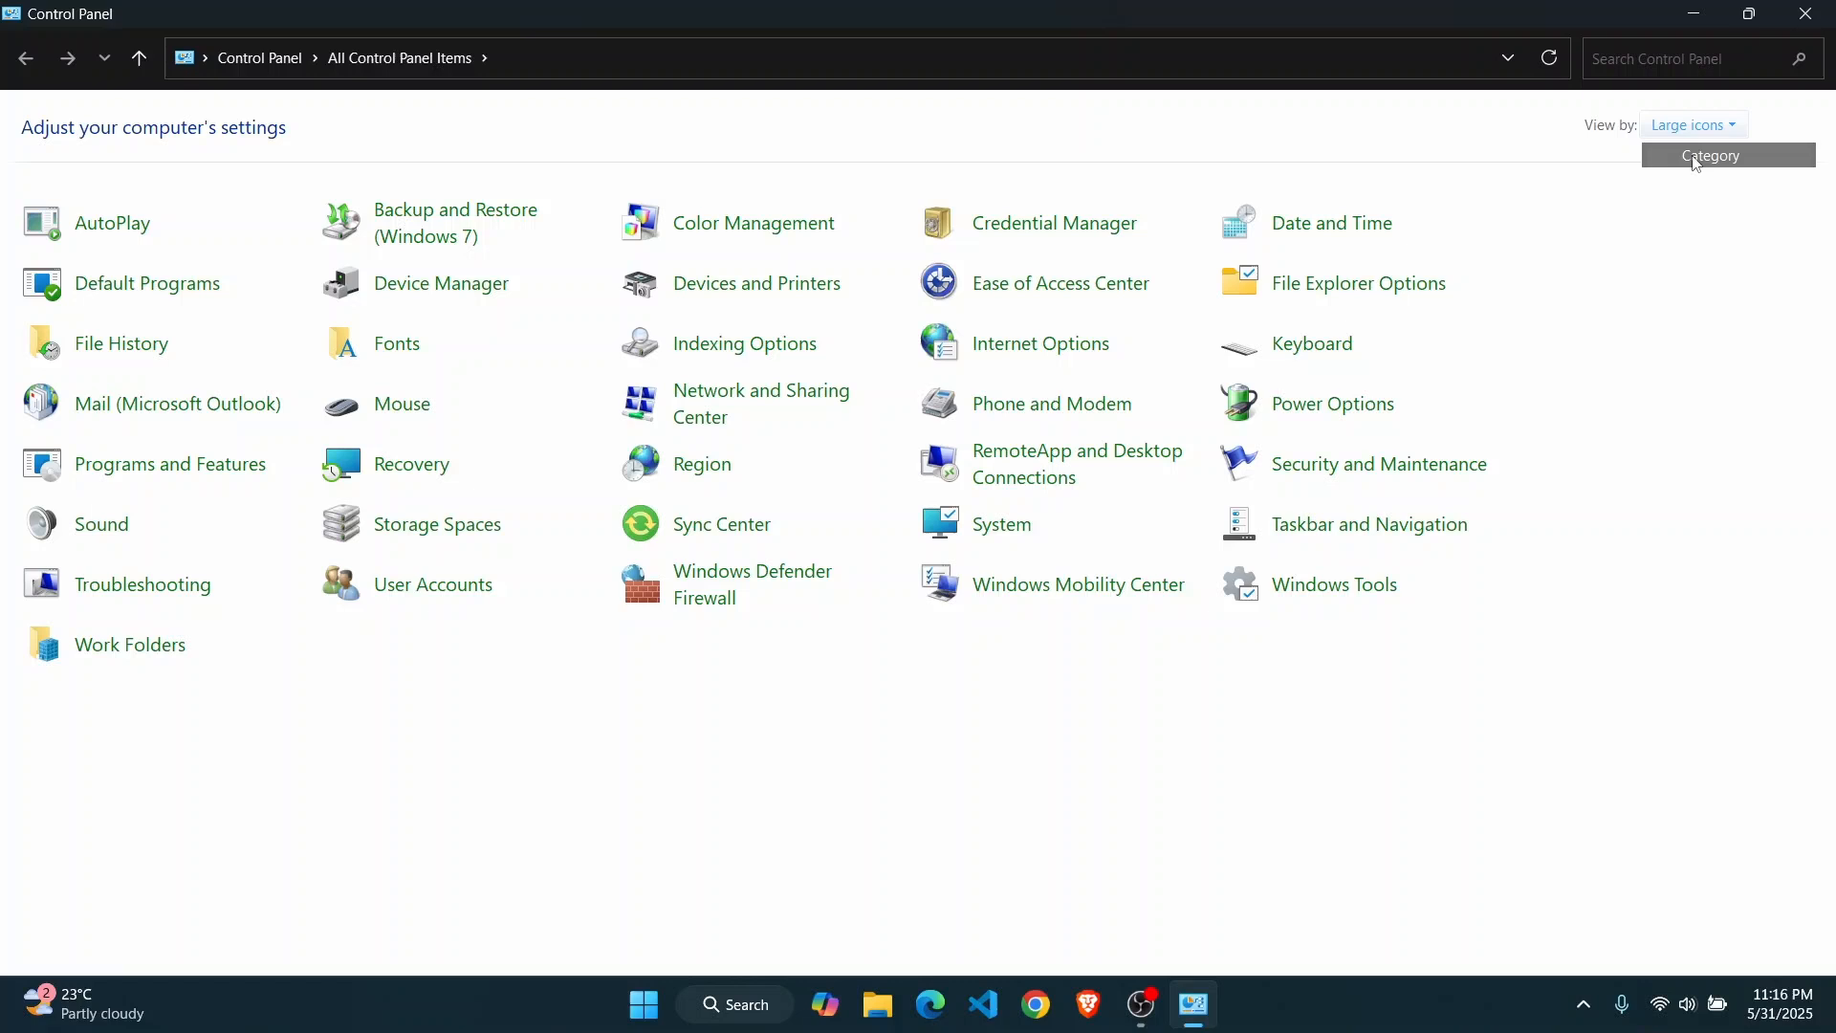
pyautogui.click(1711, 155)
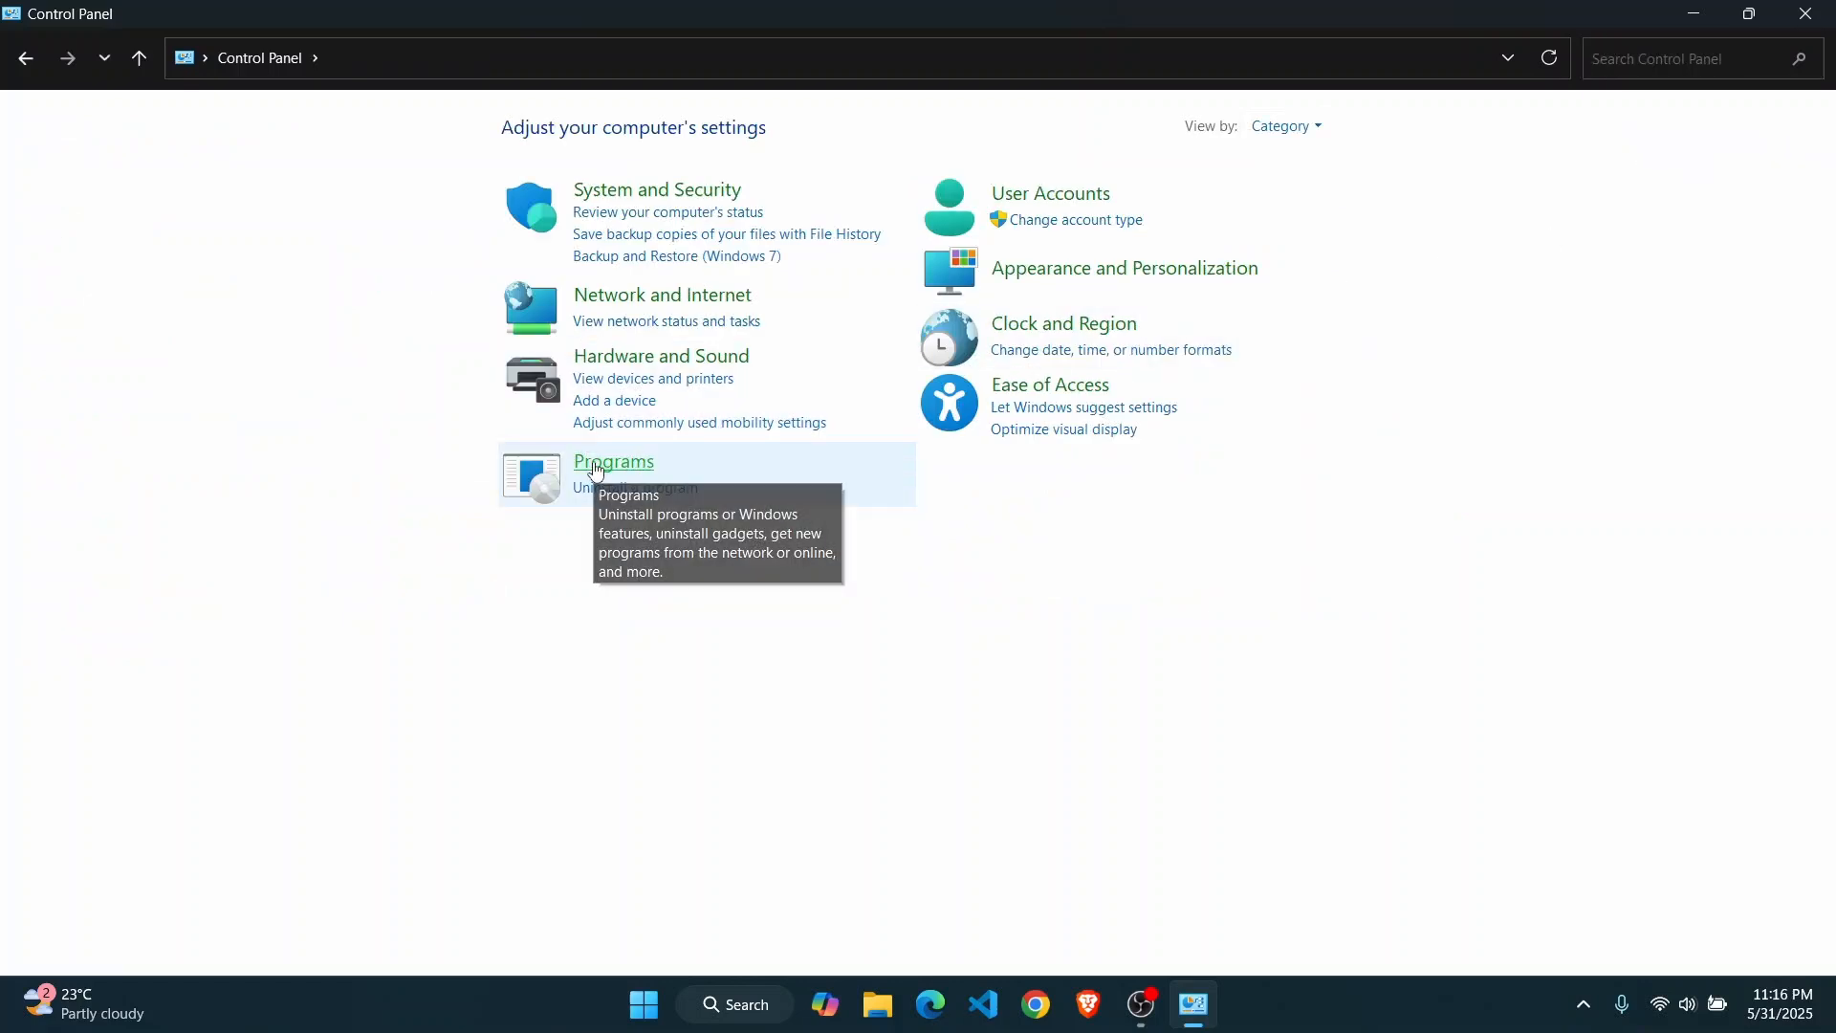
pyautogui.click(612, 461)
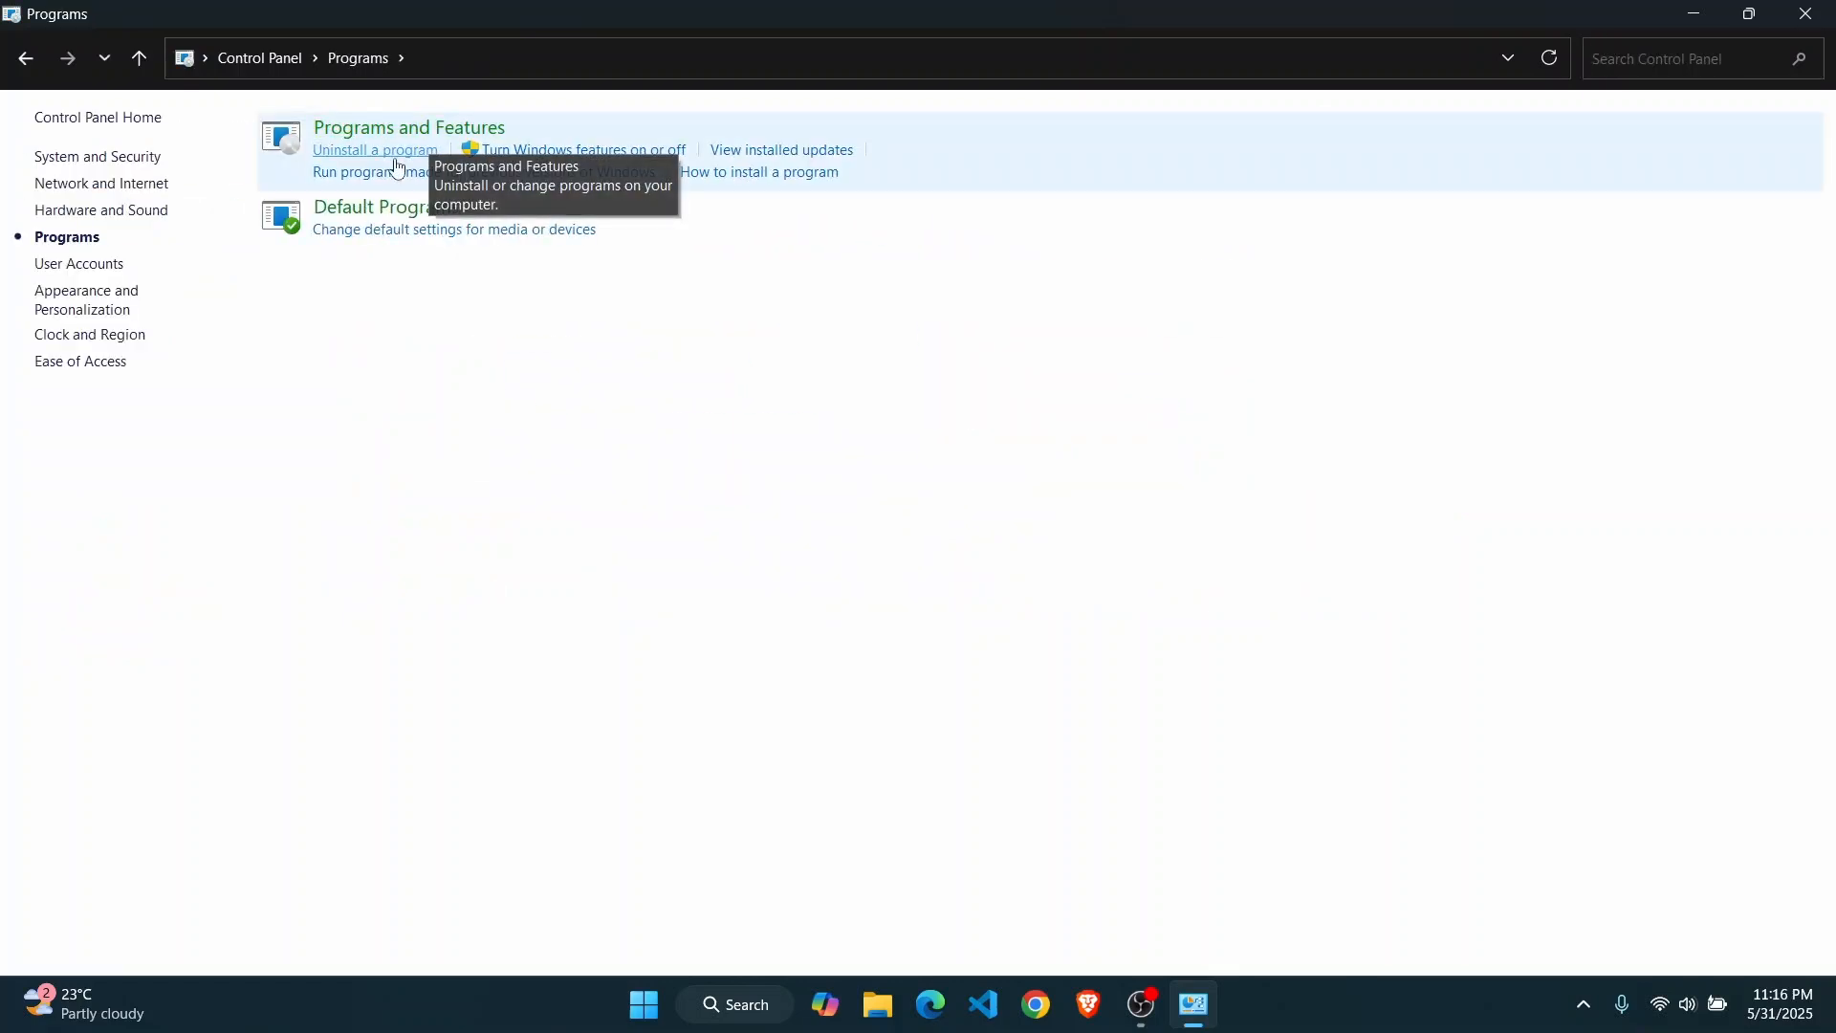
pyautogui.click(375, 150)
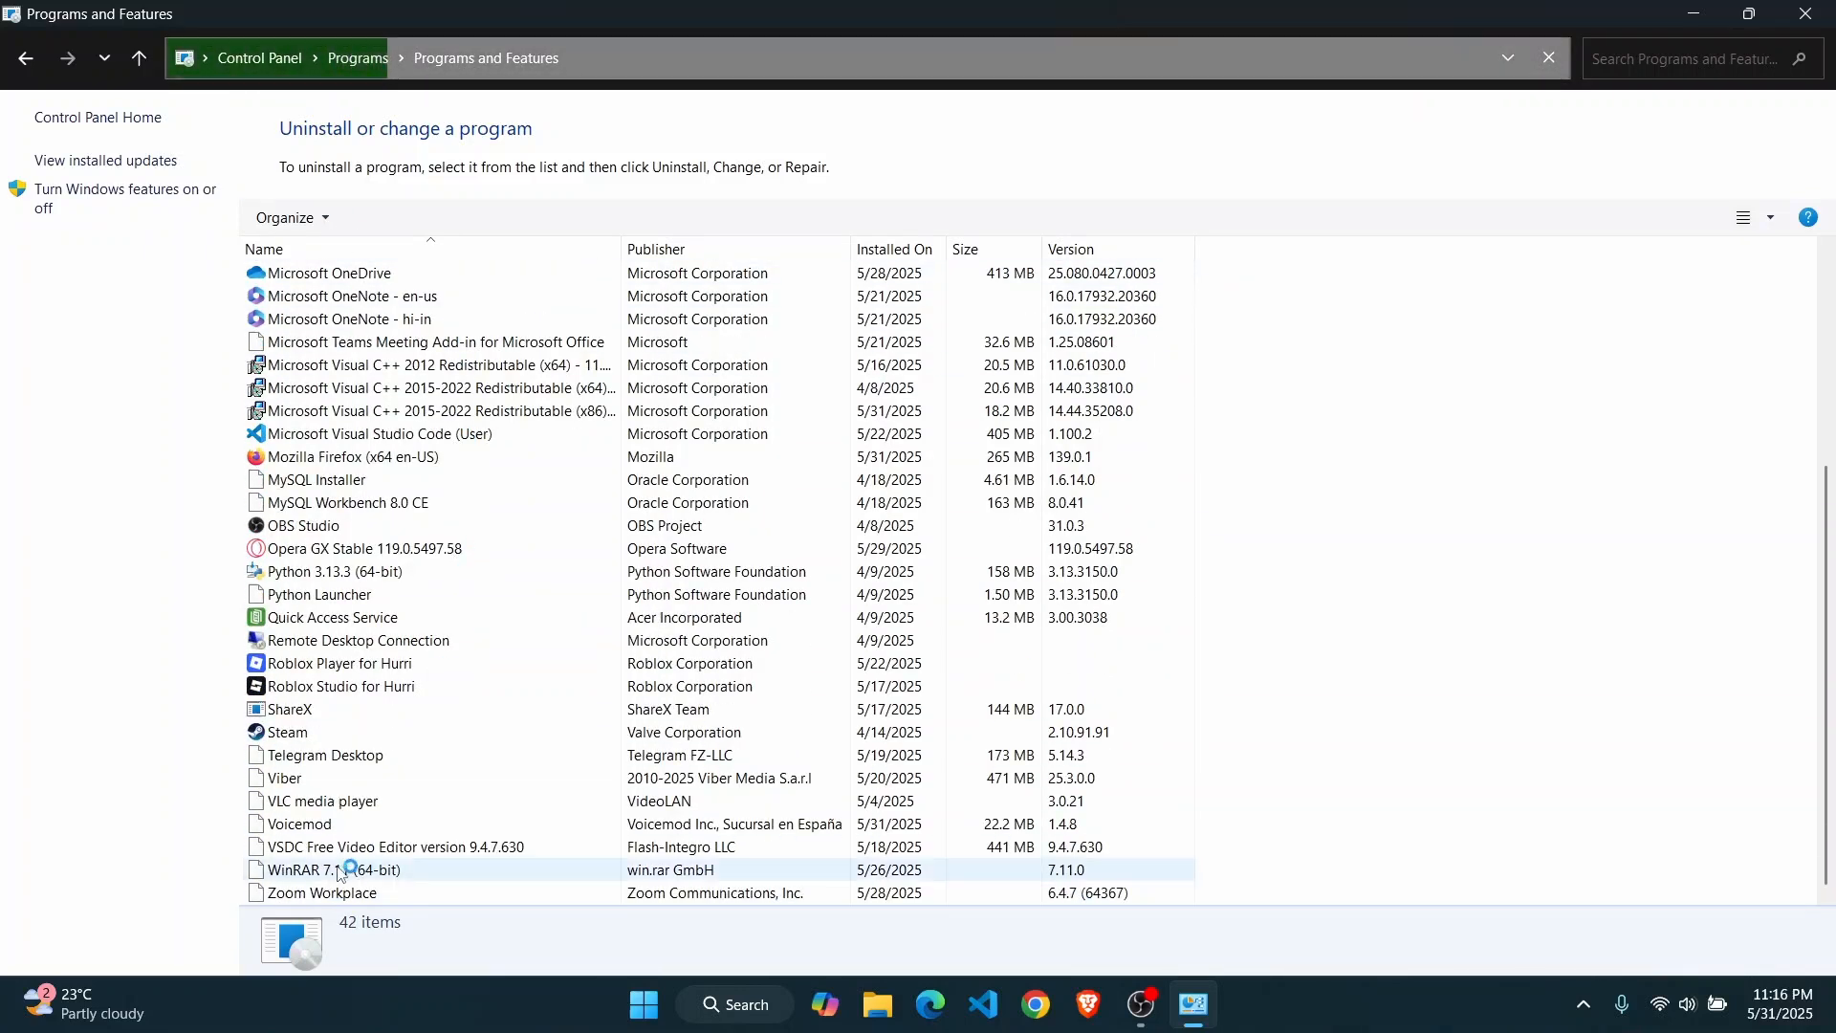
# Step: Uninstall Voicemod from the programs list and confirm its complete removal
pyautogui.click(282, 823)
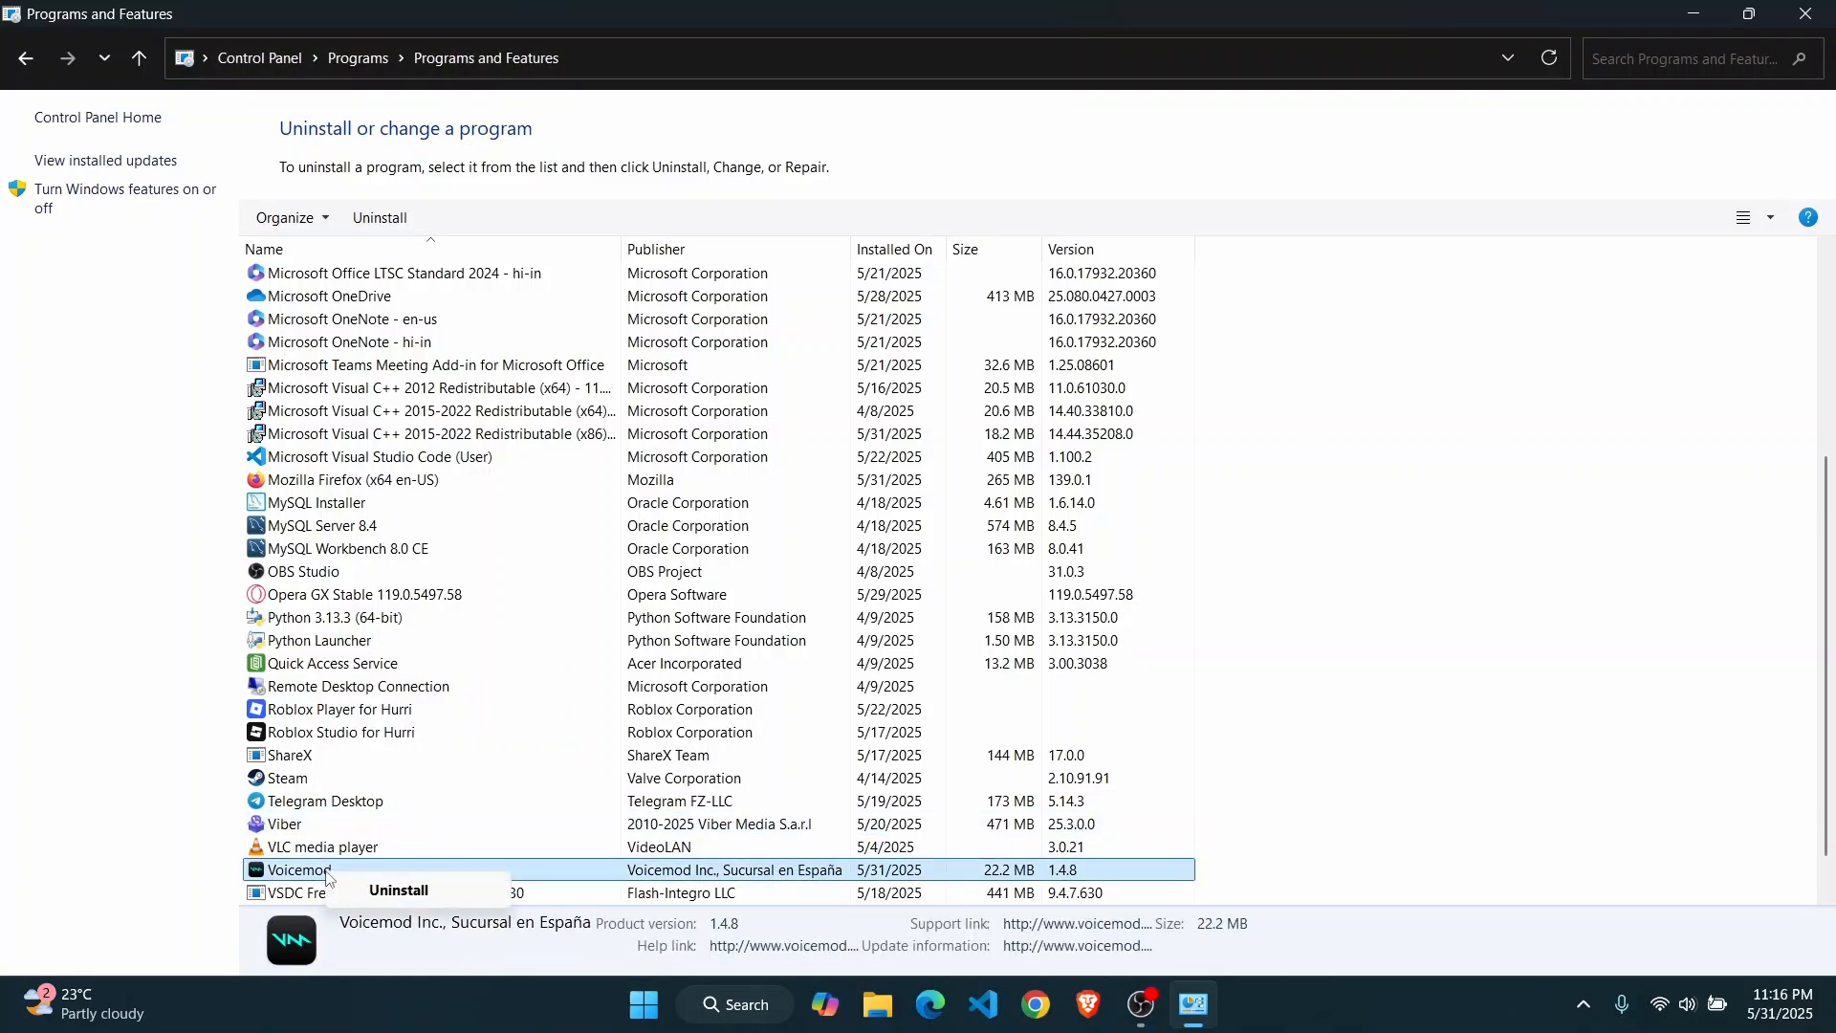
pyautogui.click(398, 890)
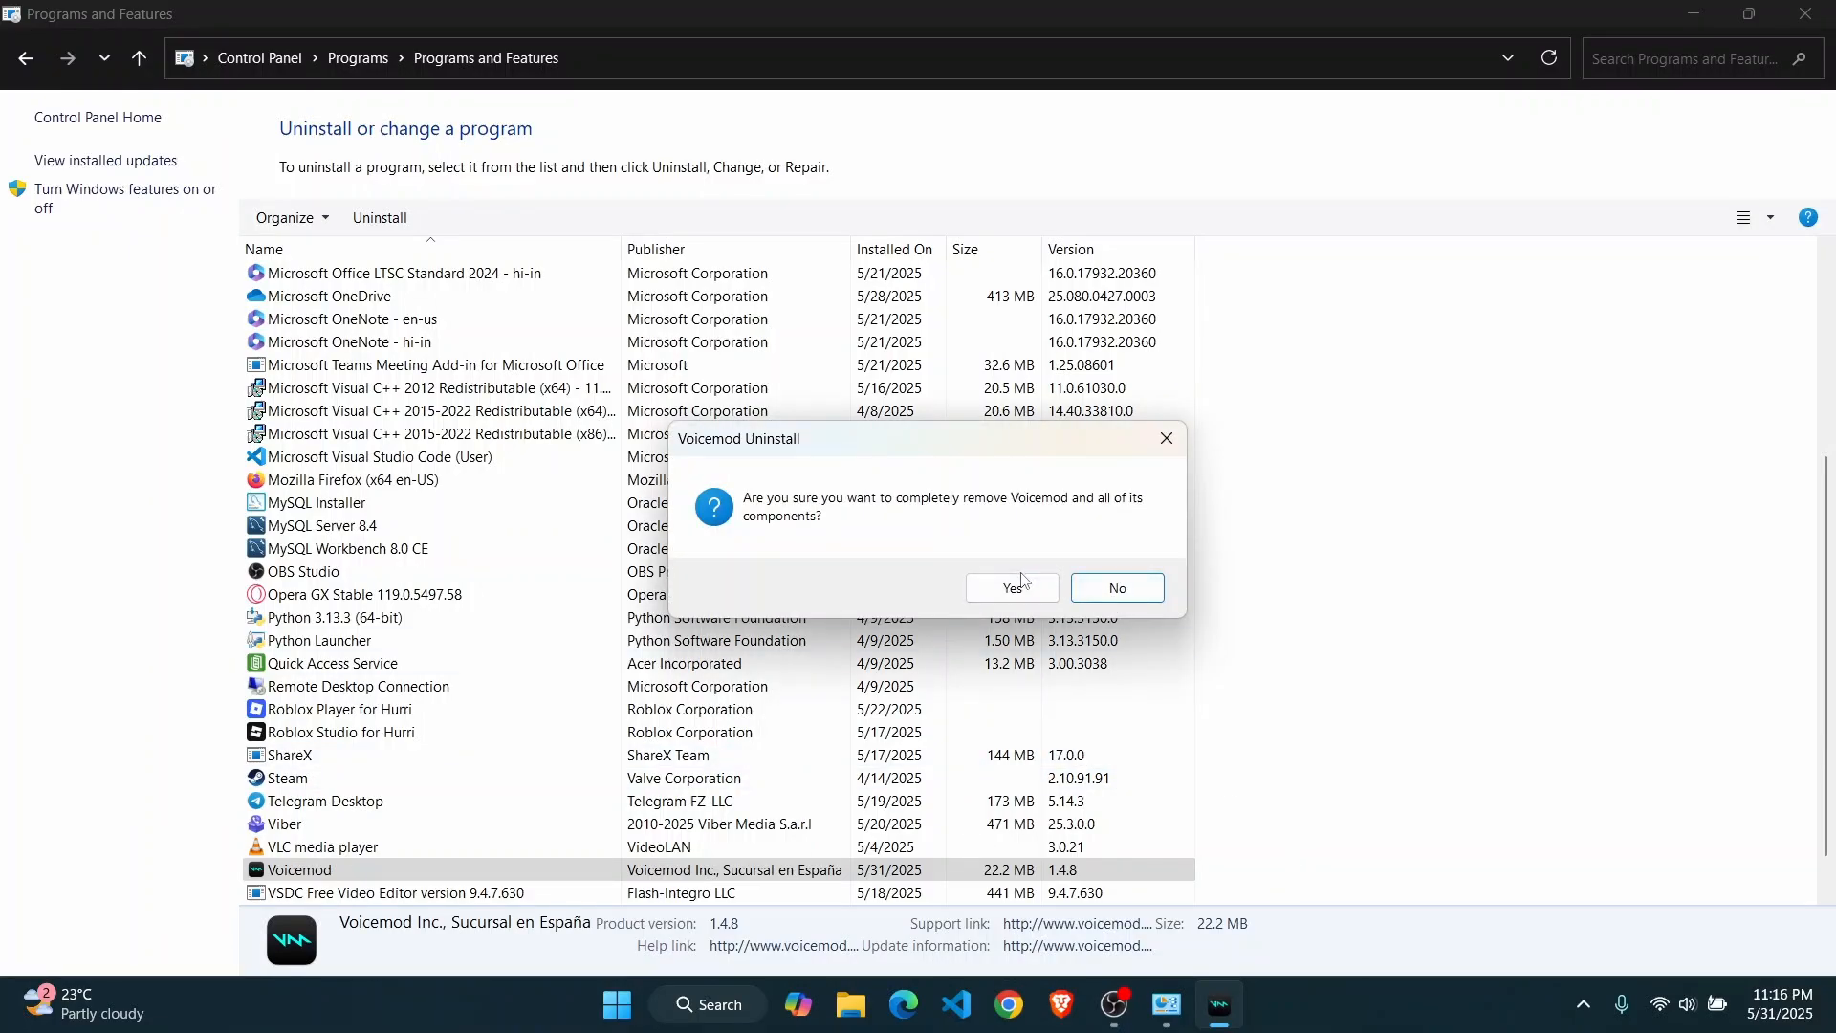
pyautogui.click(1004, 587)
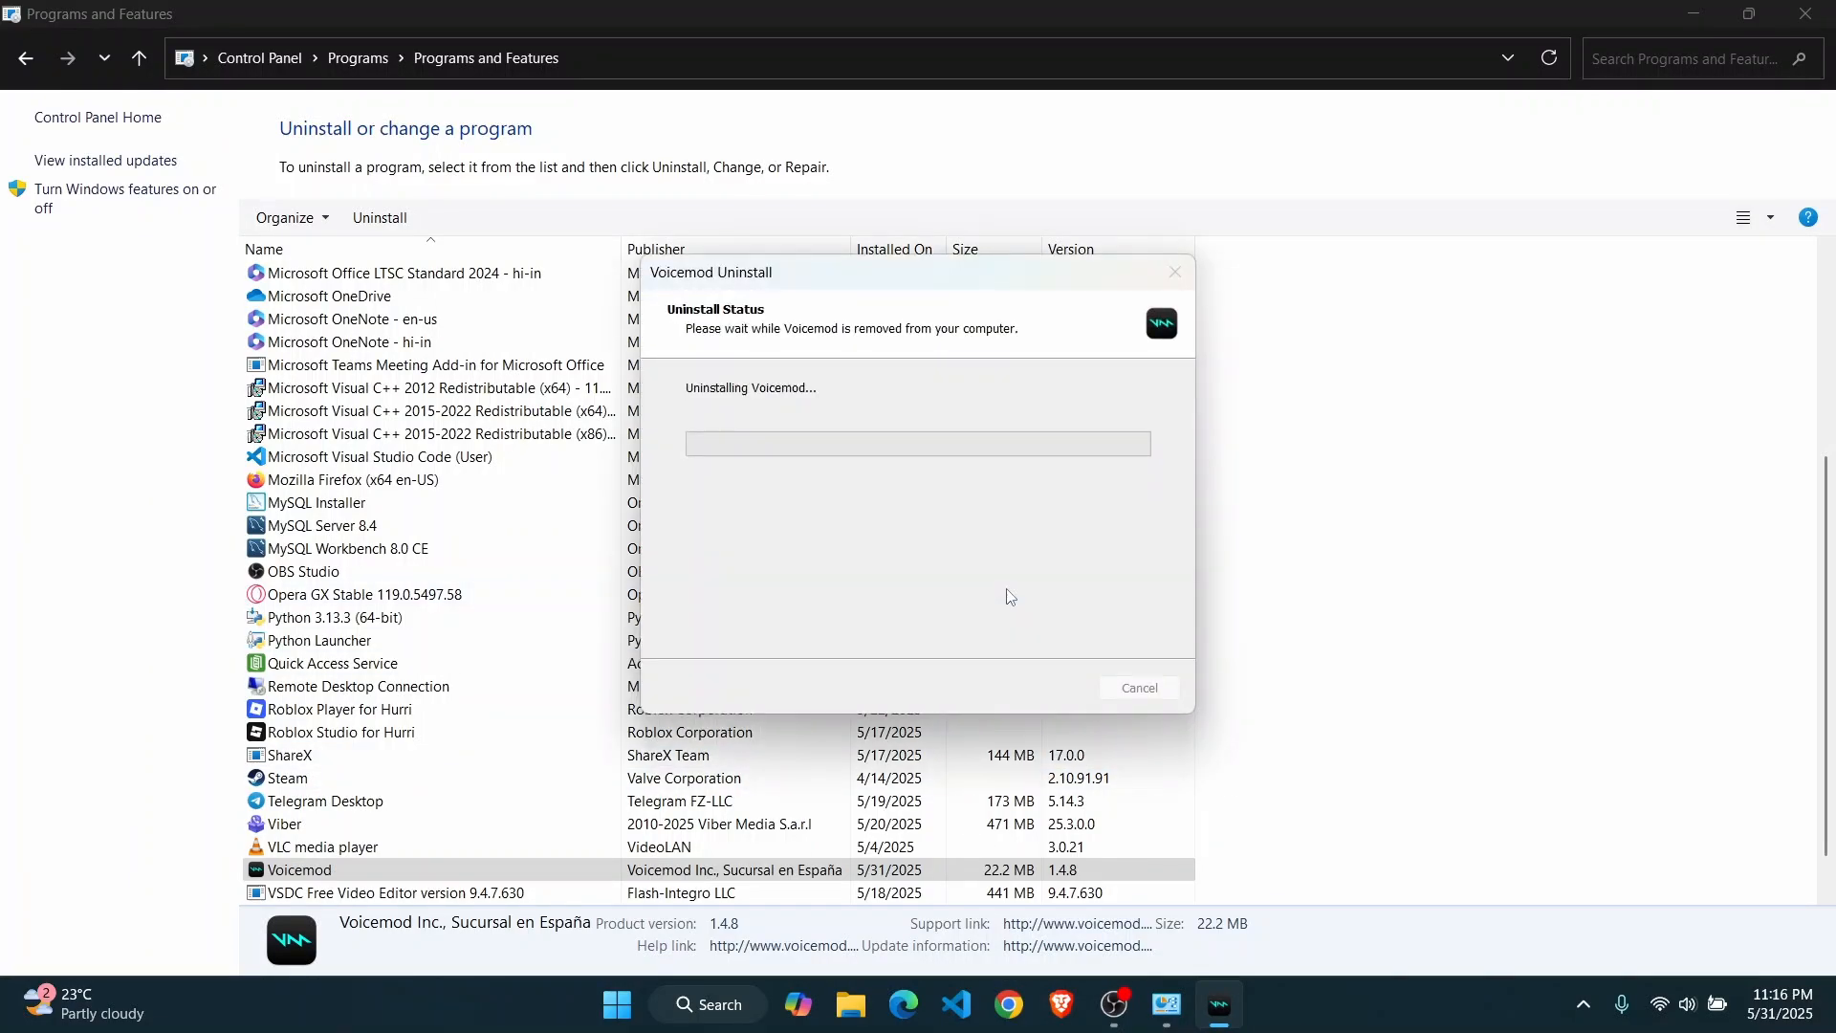